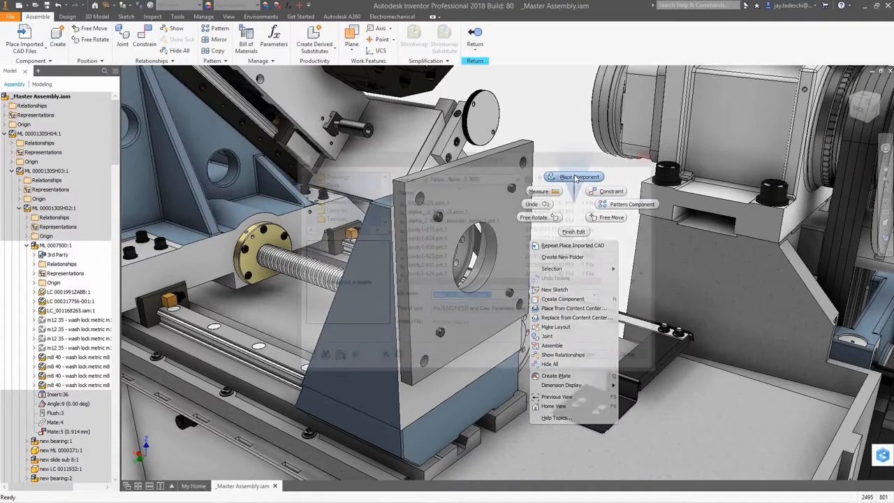
# Import the Creo alpha motor assembly as a reference model and start placing it
pyautogui.click(579, 176)
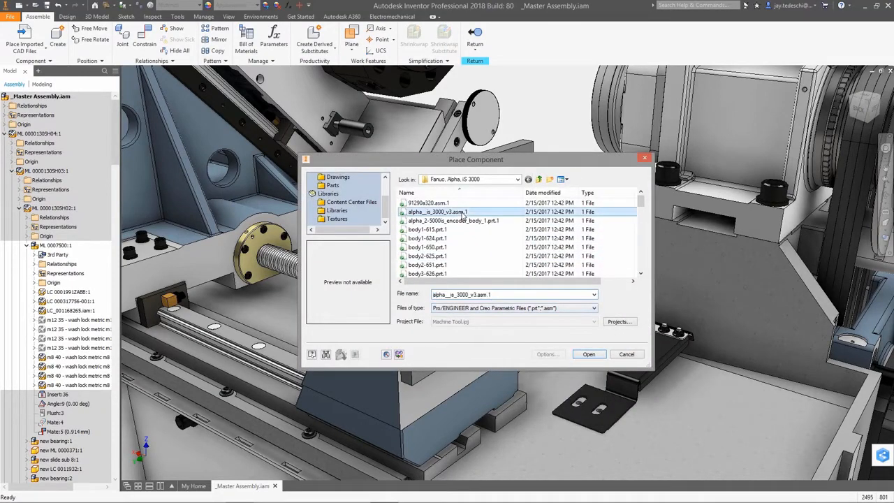
pyautogui.click(590, 355)
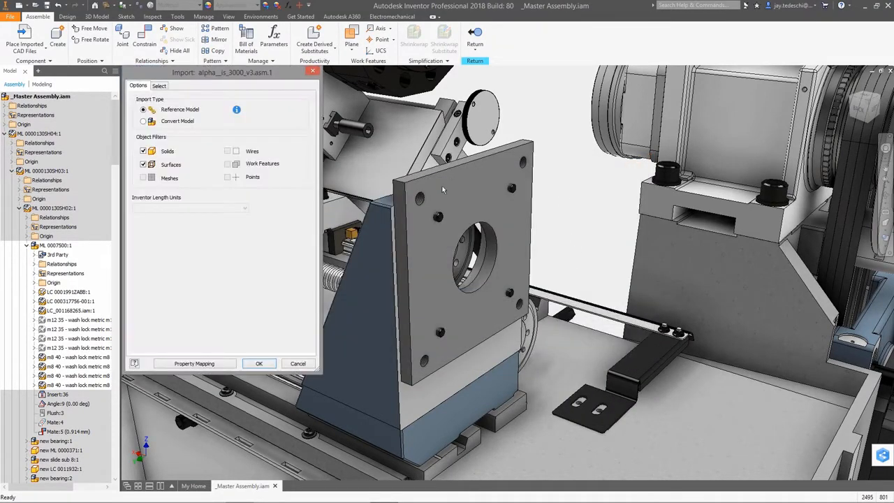
pyautogui.click(260, 363)
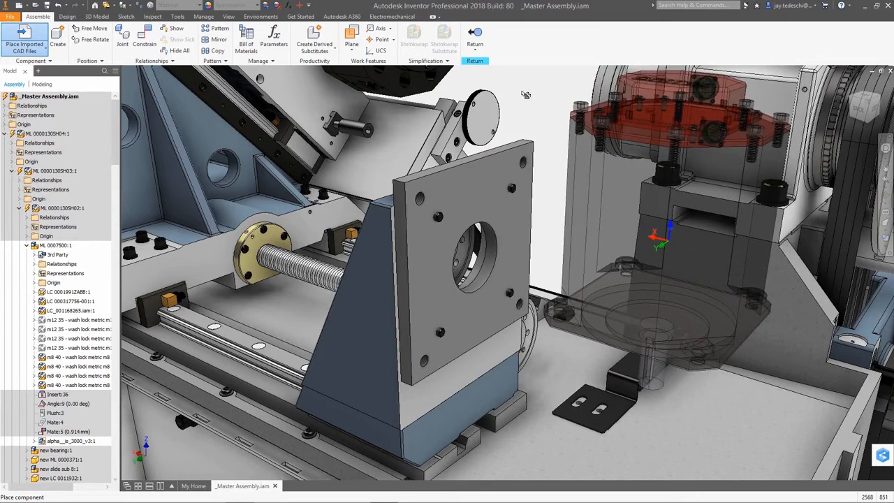
# Drop the motor into the assembly and fix it with an angle constraint
pyautogui.click(144, 35)
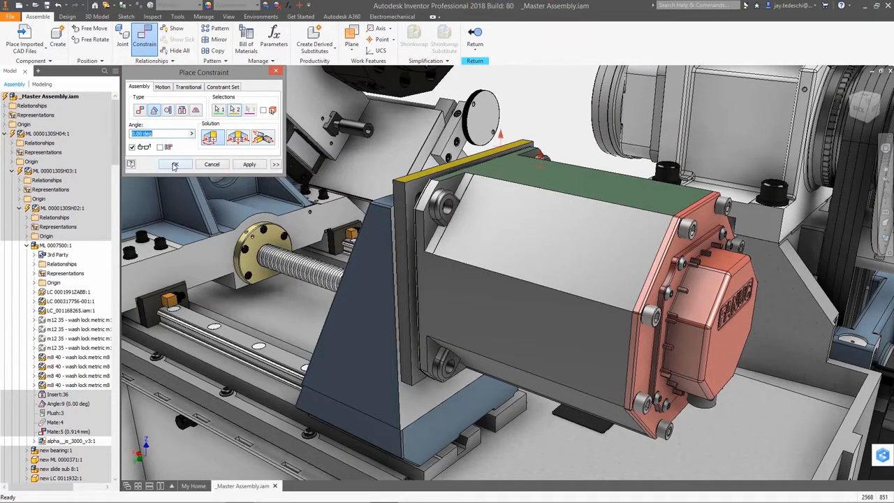
pyautogui.click(175, 165)
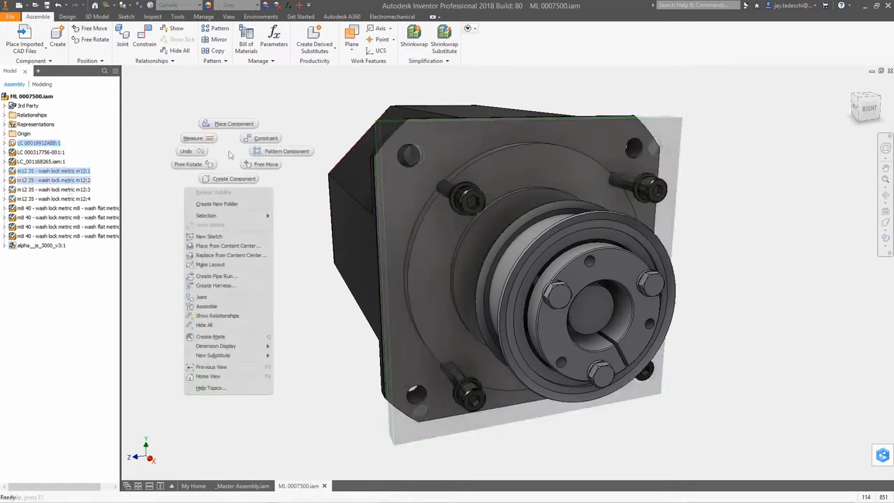
# Create Sketch 1 on the gearbox face and extrude it into Extrusion 1
pyautogui.click(209, 237)
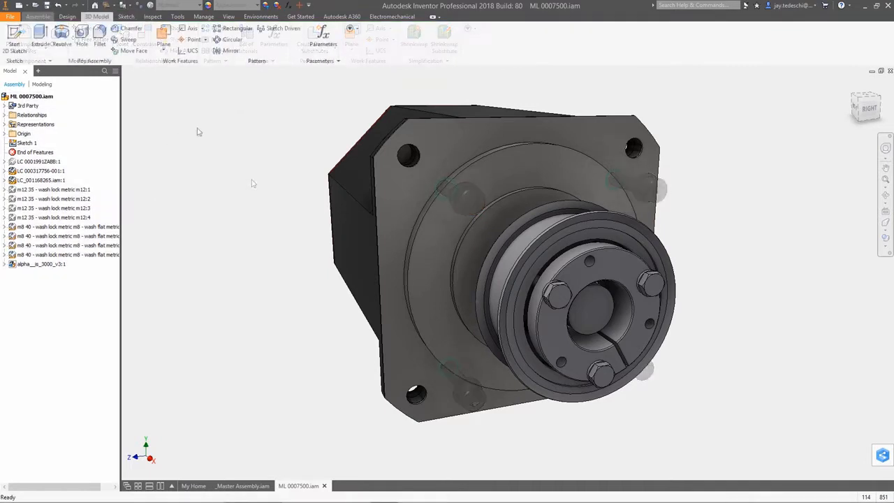
pyautogui.click(39, 34)
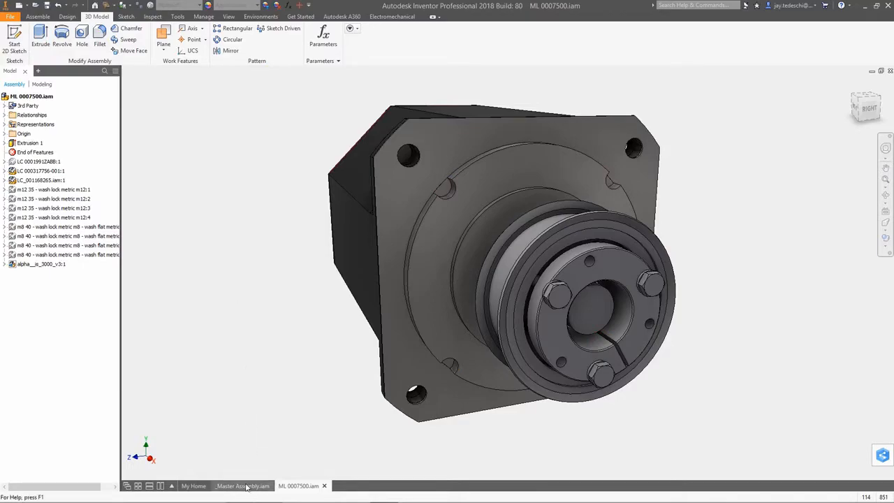
pyautogui.click(243, 486)
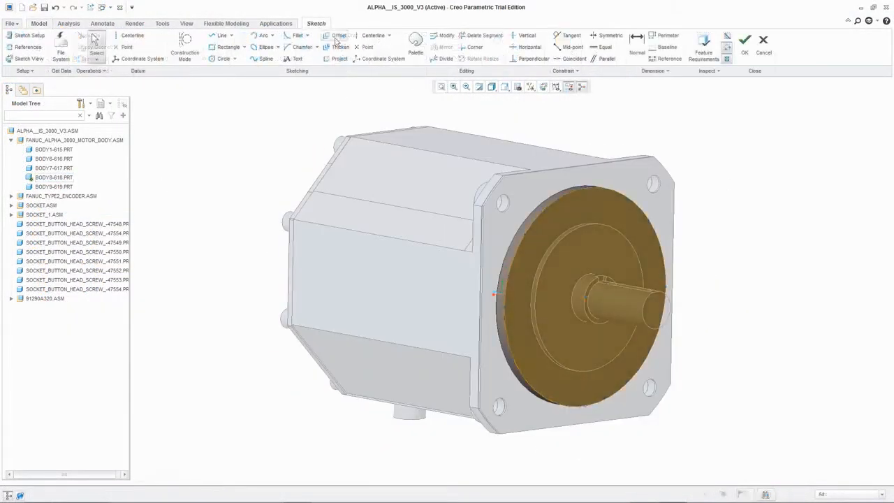
# Sketch the recess by offsetting the face's circular edge in Creo
pyautogui.click(338, 37)
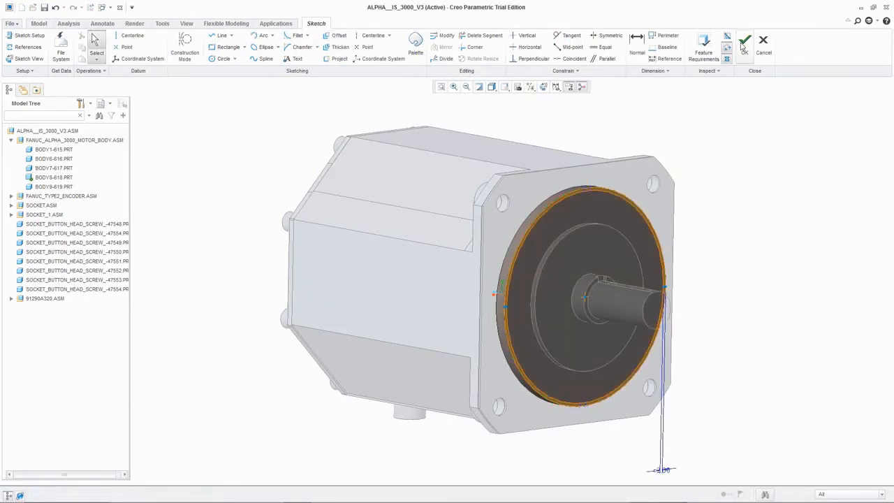
pyautogui.click(744, 41)
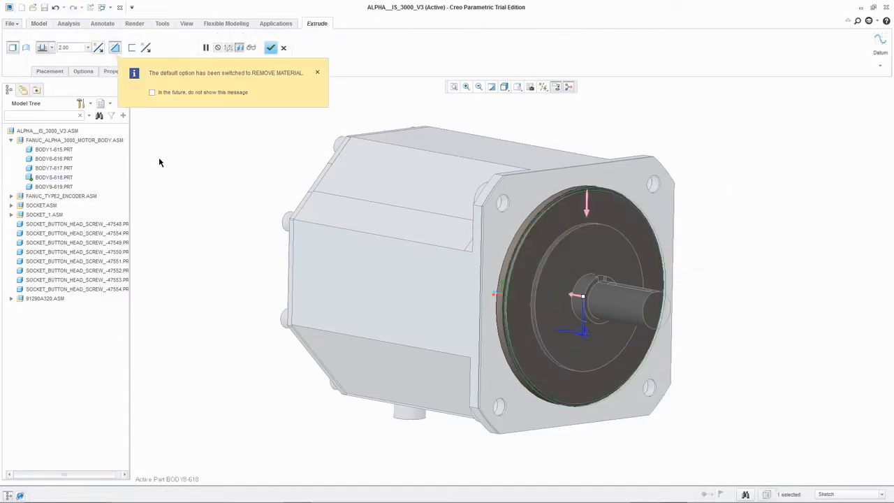
# Cut the circular recess and regenerate the motor assembly
pyautogui.rightClick(47, 132)
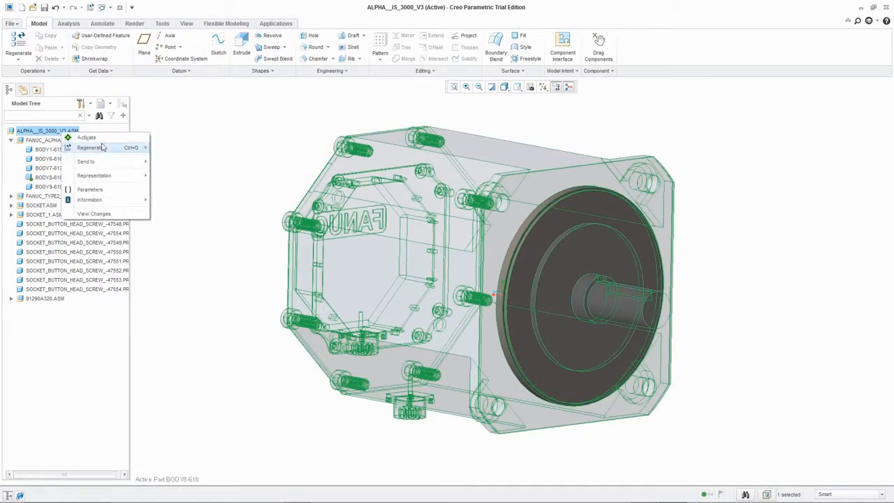
pyautogui.click(86, 137)
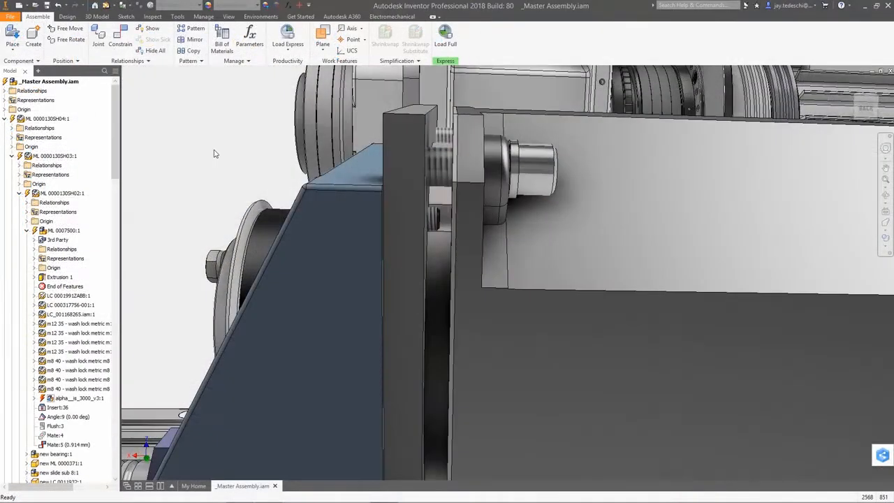
# Update the imported motor component in the master assembly
pyautogui.click(78, 397)
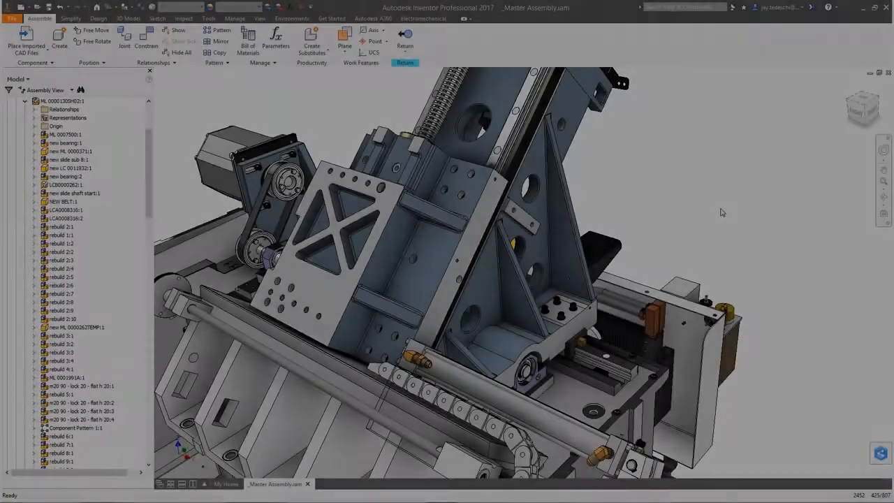
# Place the mesh part beside the machine and start constraining it from the marking menu
pyautogui.click(25, 42)
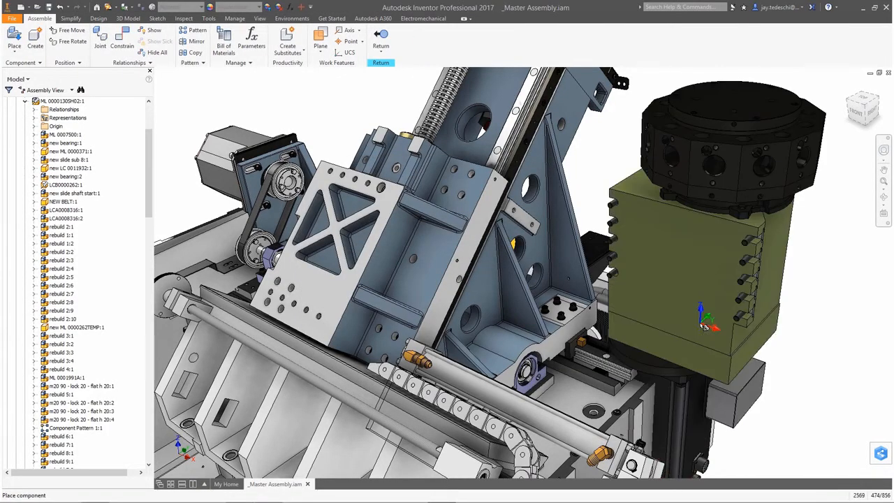
pyautogui.rightClick(706, 324)
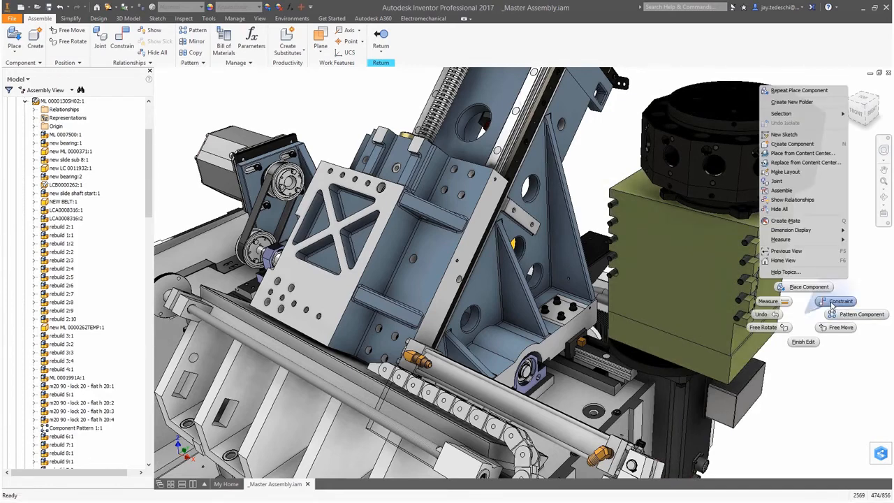
pyautogui.click(842, 302)
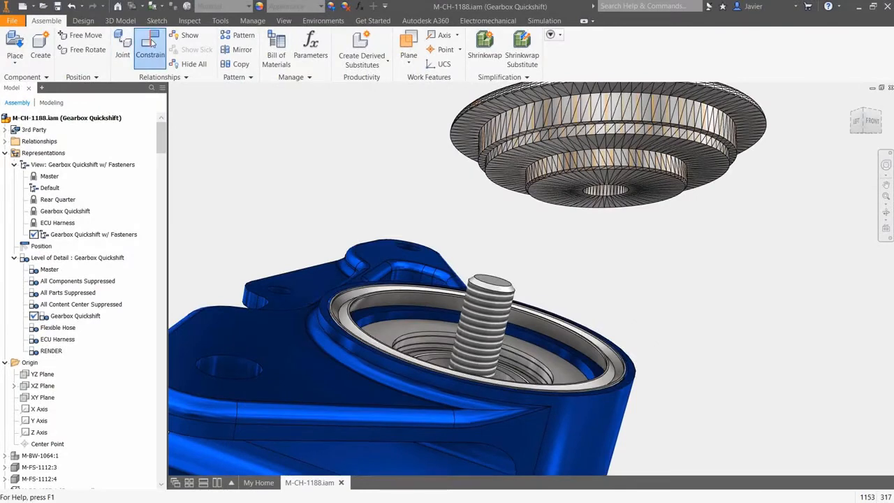
# Mate the mesh ring to the ring face of the blue gearbox housing
pyautogui.click(149, 44)
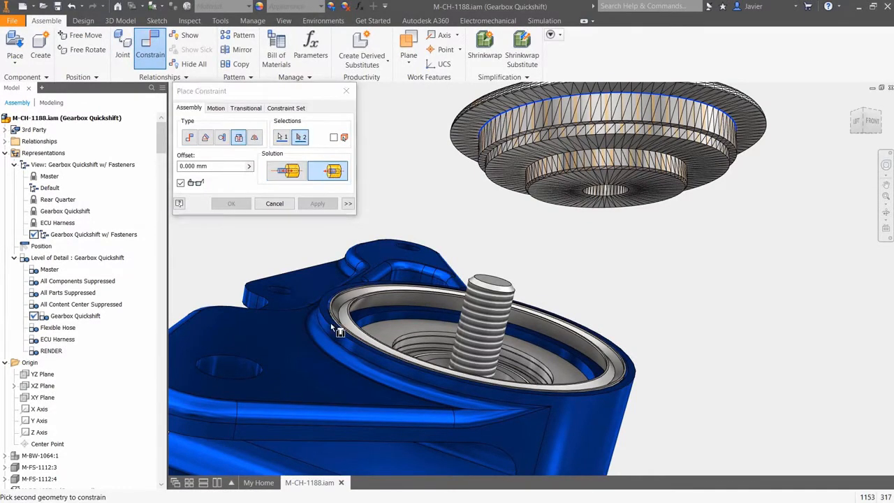
pyautogui.click(230, 204)
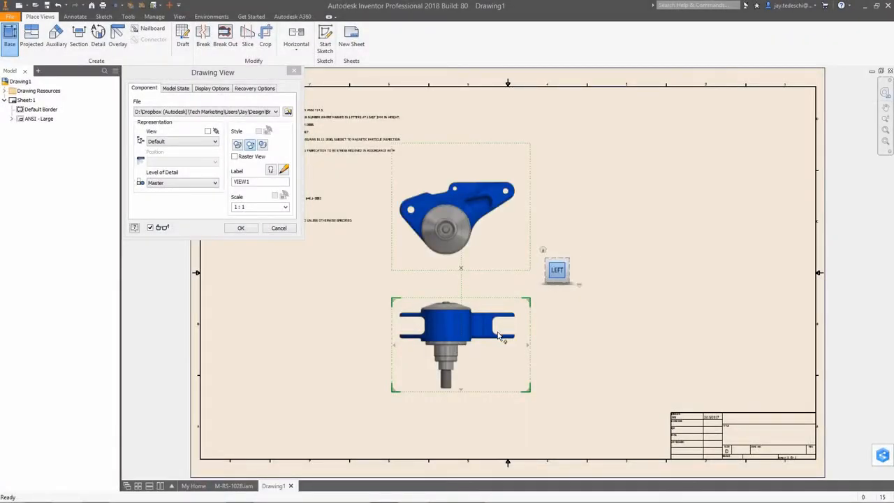
# Place the bracket's base view and section view A-A to its right
pyautogui.click(240, 228)
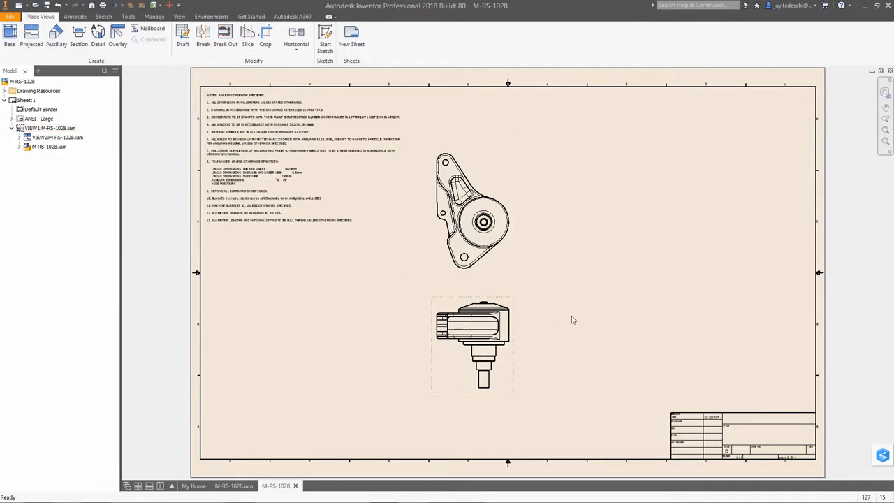
pyautogui.click(79, 35)
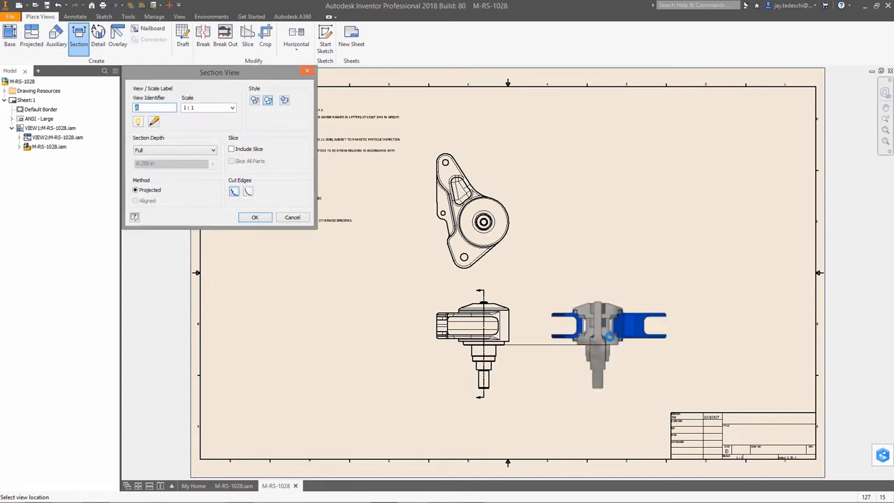
pyautogui.click(254, 218)
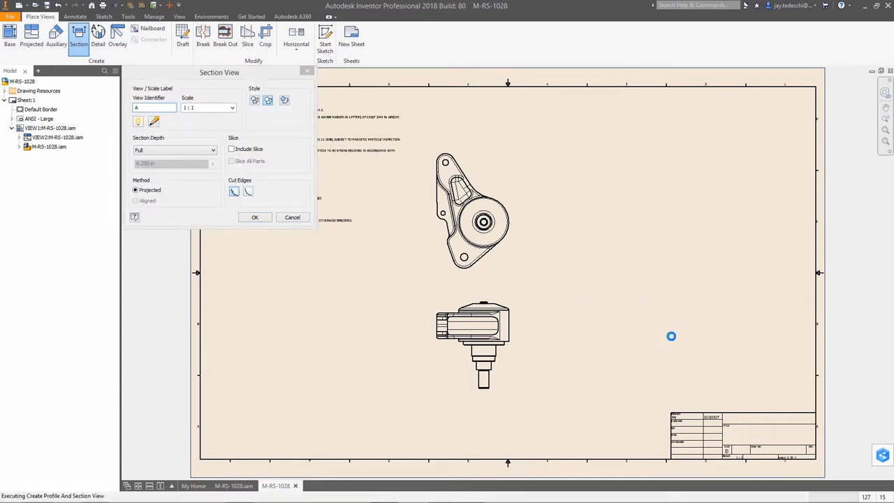
pyautogui.click(254, 218)
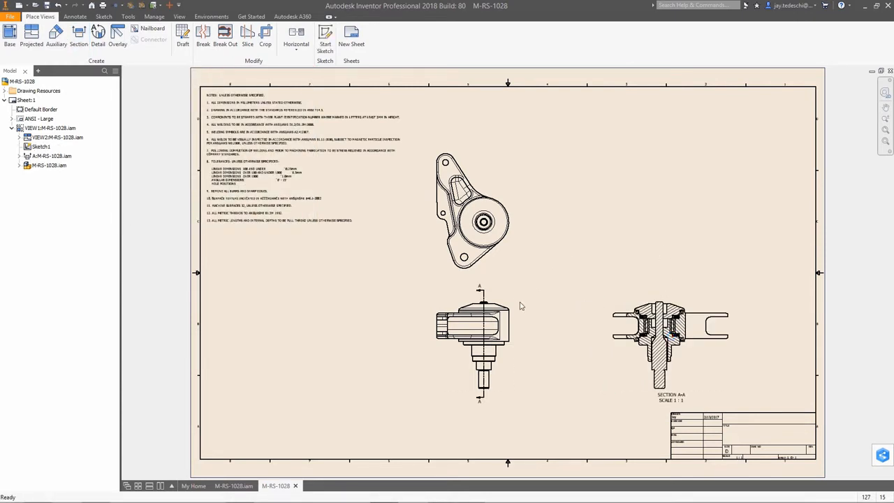
# Add an iso projected view at the upper right of the sheet
pyautogui.click(31, 35)
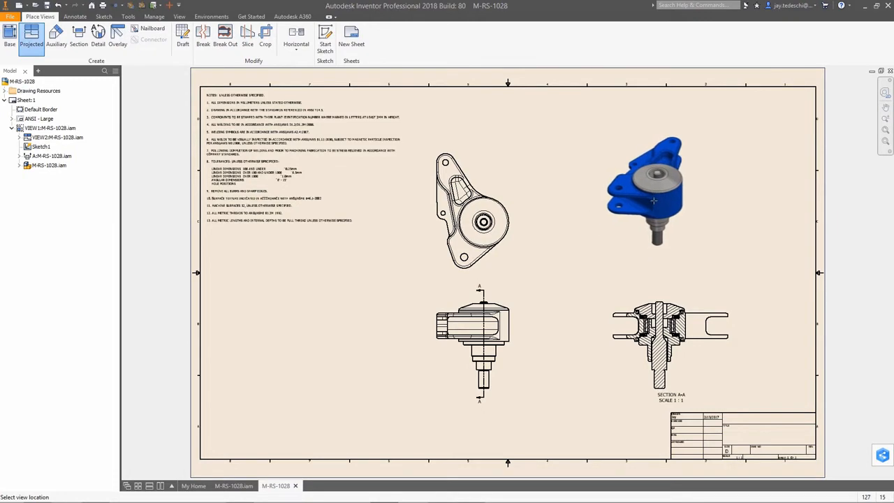
pyautogui.click(644, 190)
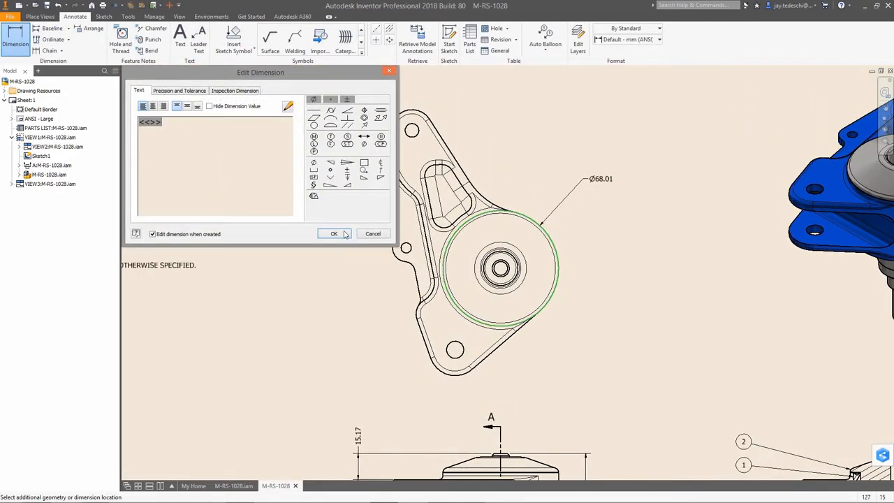
# Accept the Ø68.01 diameter dimension on the top view's outer circle
pyautogui.click(334, 233)
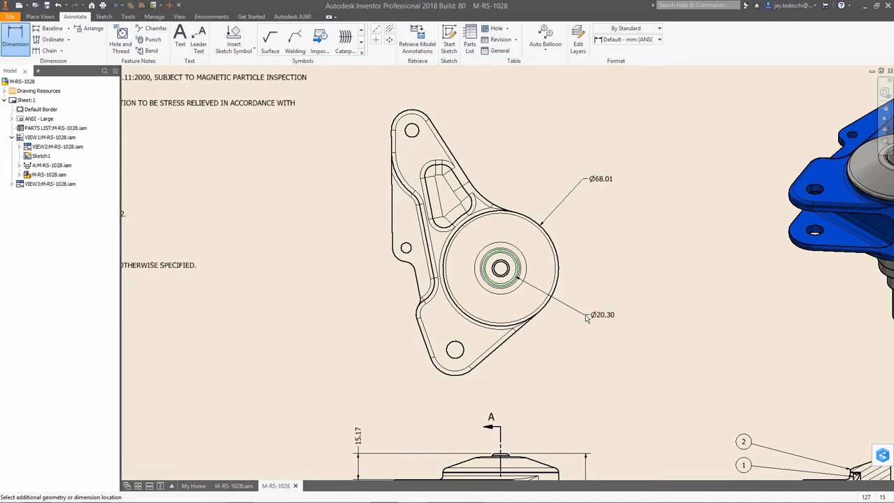